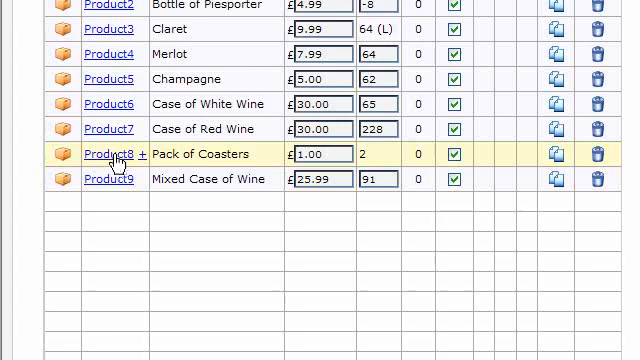
- Open the Pack of Coasters (Product8) modifier breakdown showing Red, Green, Blue and Orange stock
scroll("up", 3)
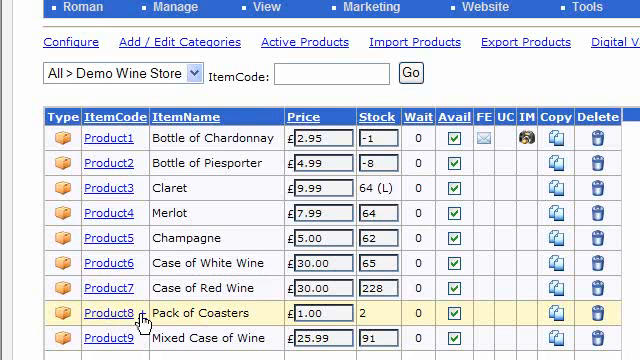
left_click(104, 314)
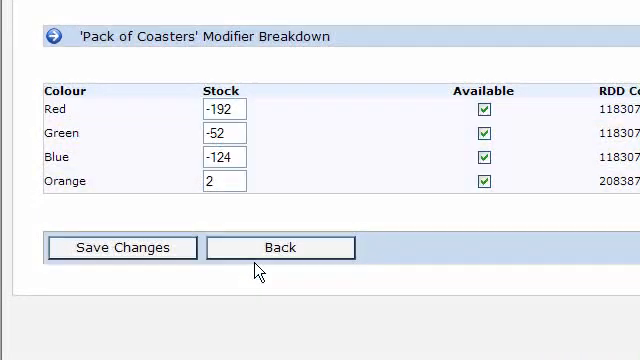
- Return to the product list showing 21 products: 17 standard and 4 combination
left_click(280, 248)
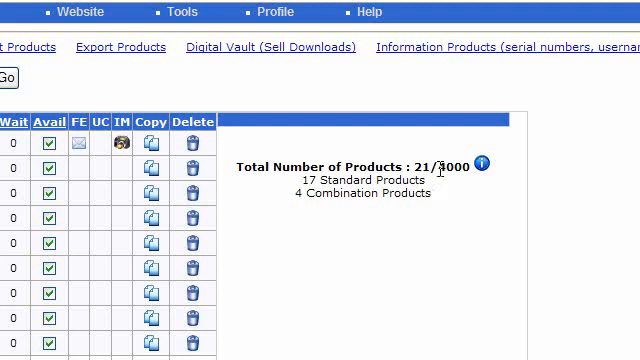
mouse_move(360, 236)
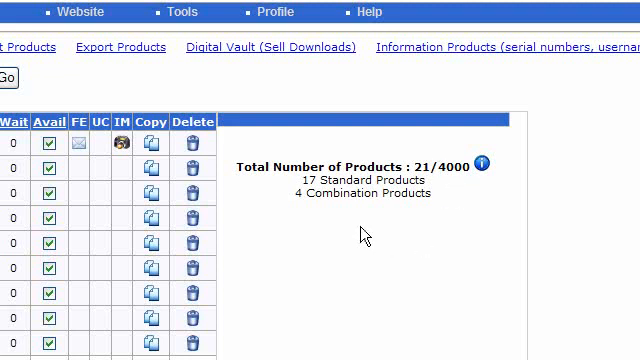